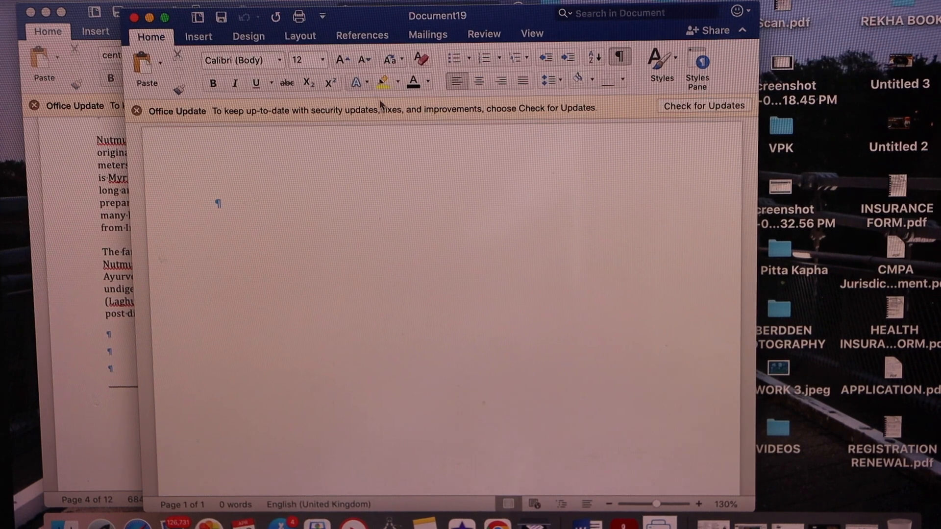
- Show the envelope and label creation options from the Mailings tools
{"action": "left_click", "coordinate": [427, 35]}
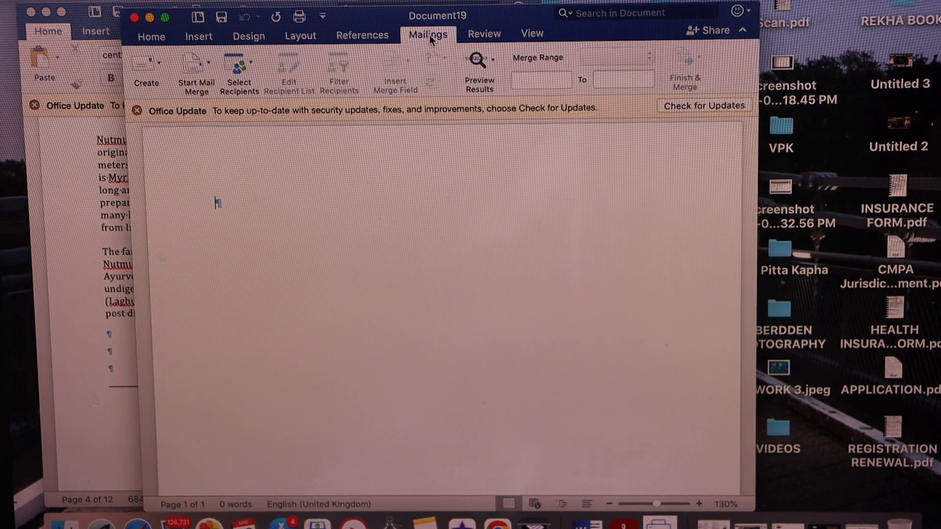
{"action": "left_click", "coordinate": [146, 71]}
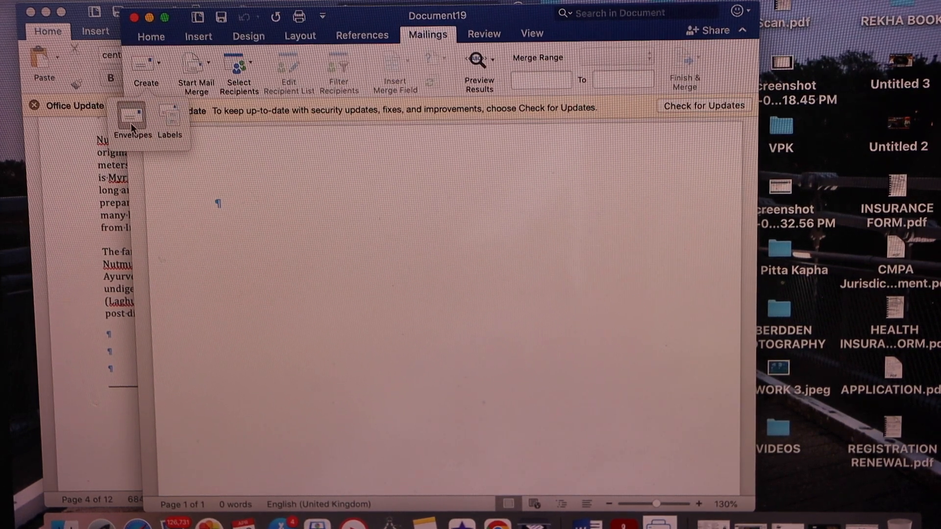
- Start an envelope and reach its page setup for the HP ENVY 6000 and Envelope #10
{"action": "left_click", "coordinate": [133, 120]}
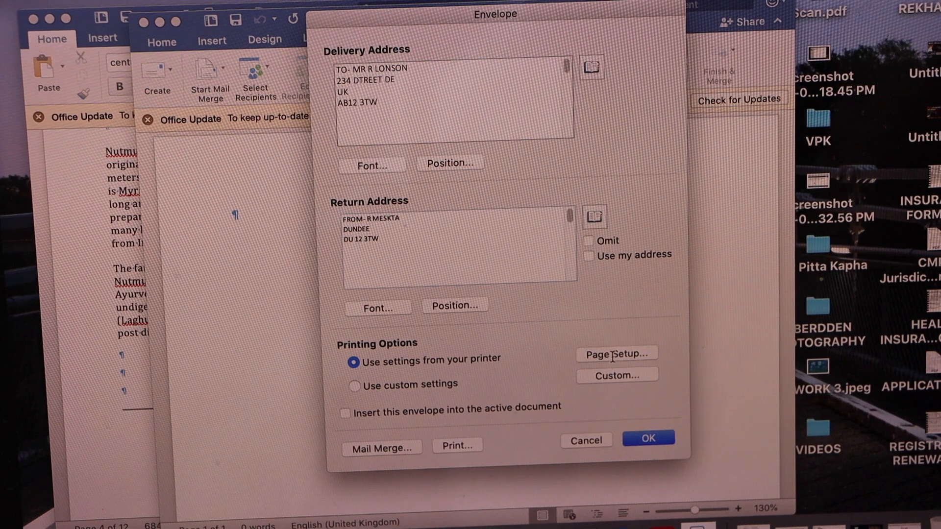
{"action": "left_click", "coordinate": [616, 353]}
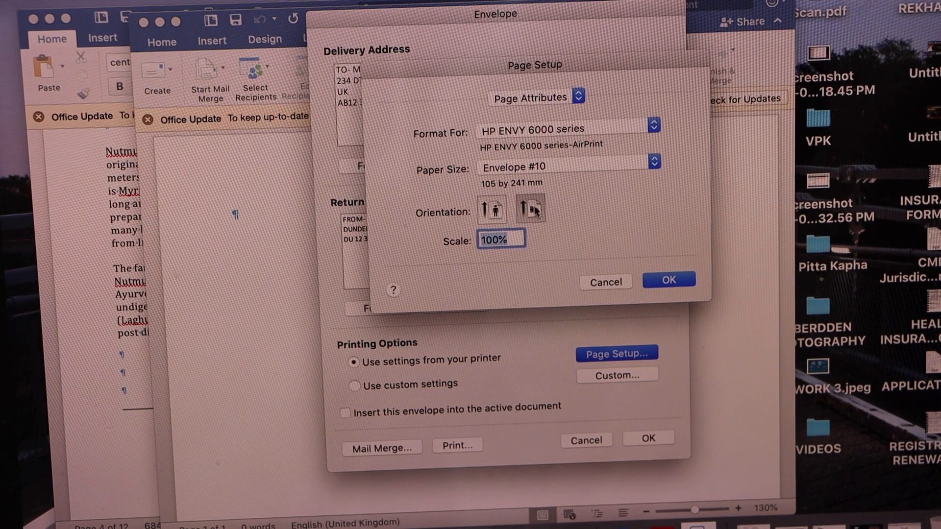
- Accept the printer and paper settings and generate the envelope document with both addresses
{"action": "left_click", "coordinate": [667, 280]}
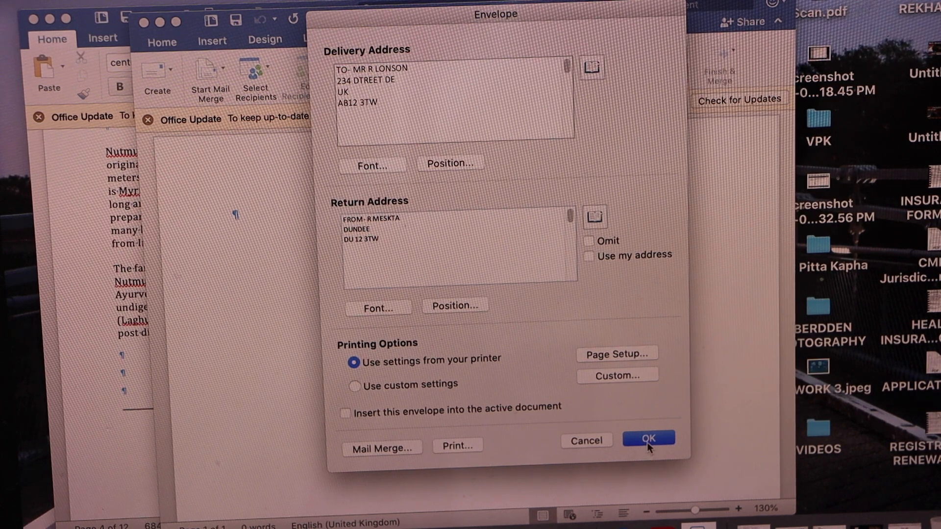
{"action": "left_click", "coordinate": [648, 440]}
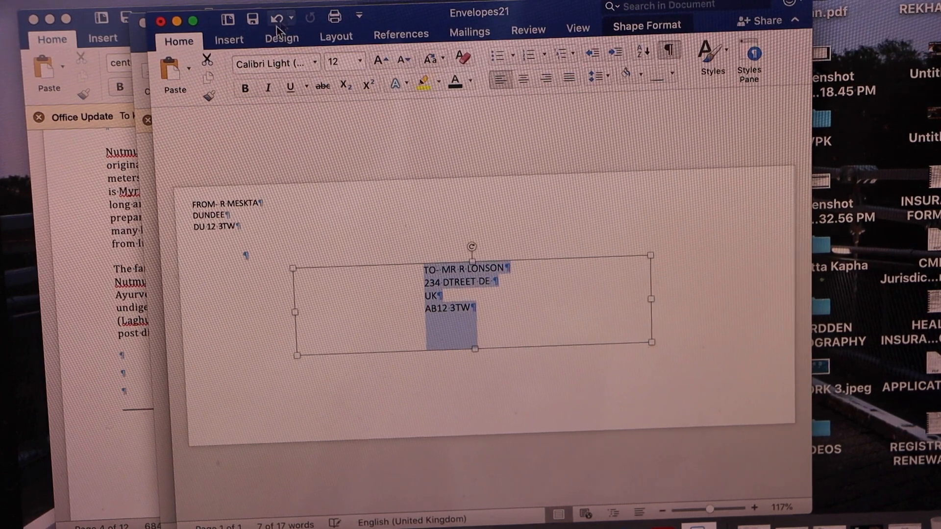
- Enlarge the selected delivery address to 16-point bold text
{"action": "left_click", "coordinate": [357, 62]}
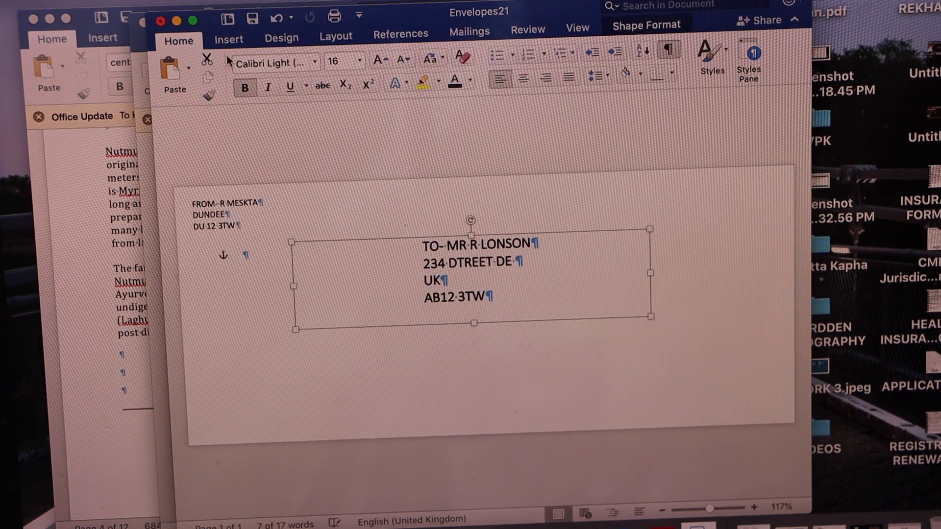
- Print the envelope on the HP ENVY 6000 series printer
{"action": "left_click", "coordinate": [334, 16]}
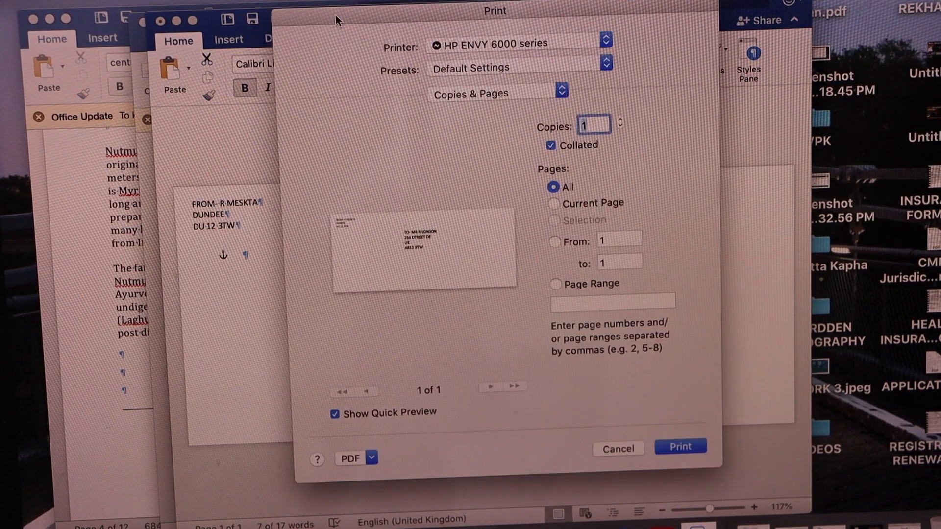
{"action": "left_click", "coordinate": [517, 43]}
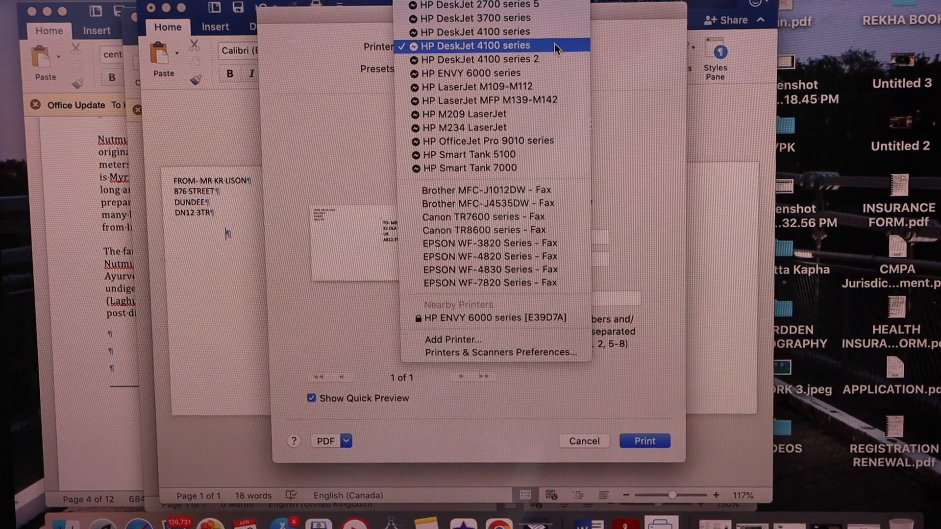
{"action": "left_click", "coordinate": [472, 73]}
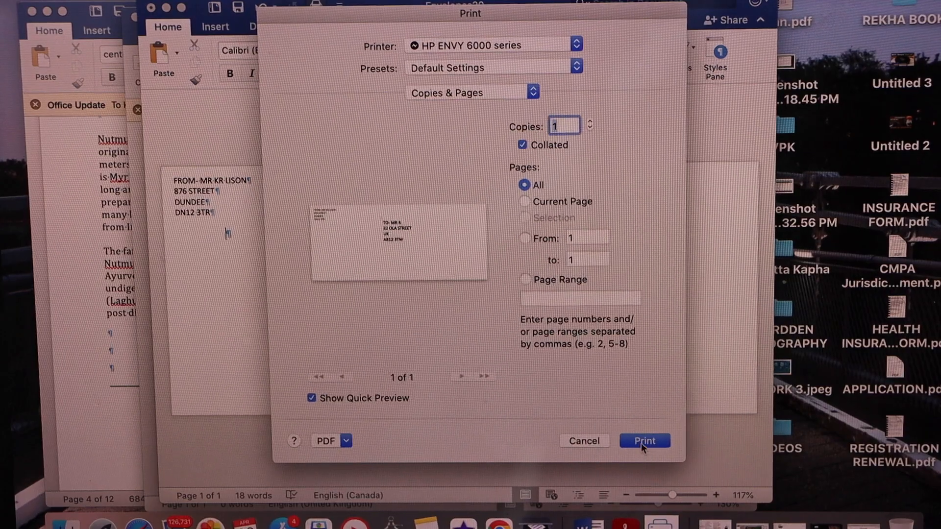
{"action": "left_click", "coordinate": [645, 440]}
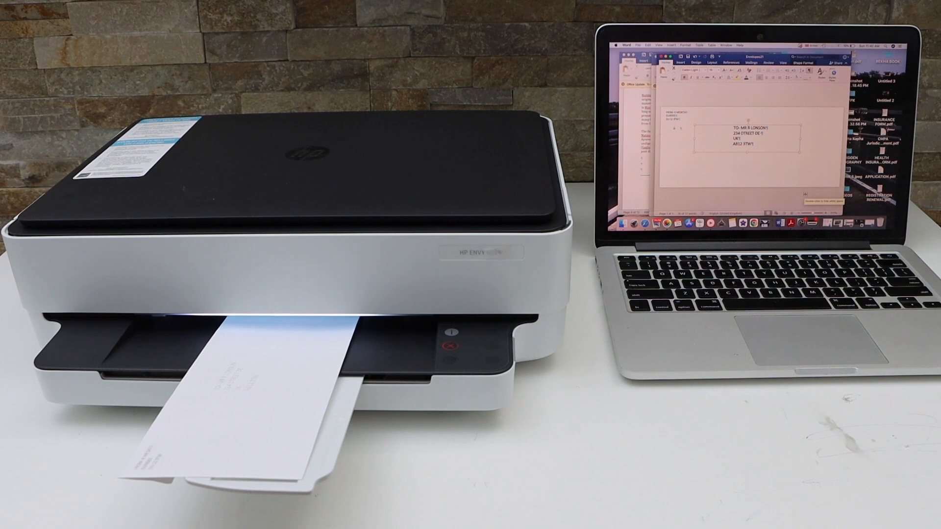